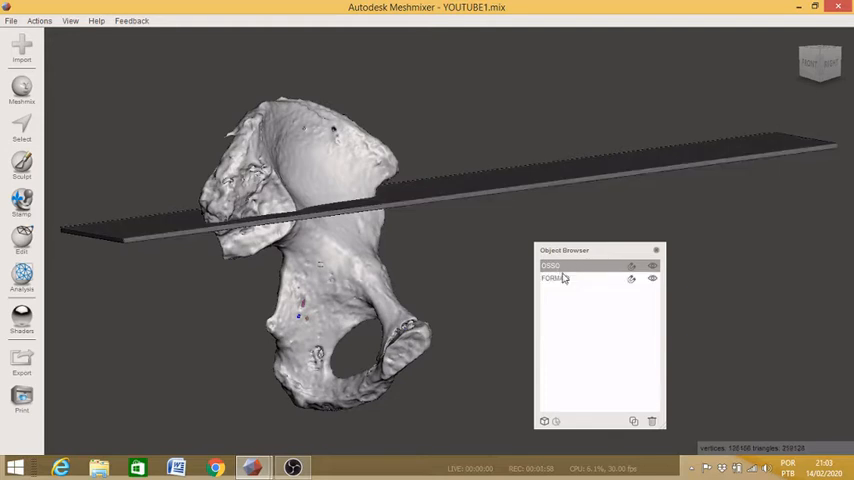
Step: Select the pelvis mesh and the chisel plate together in the Object Browser
click(556, 278)
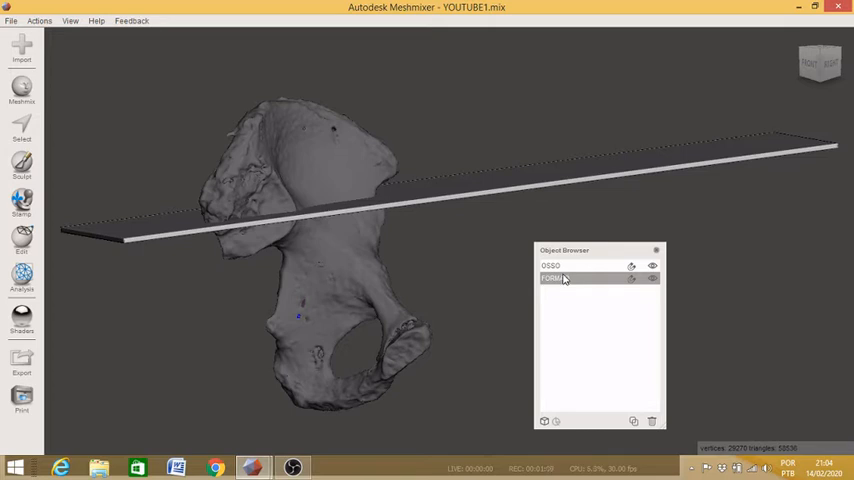
click(552, 264)
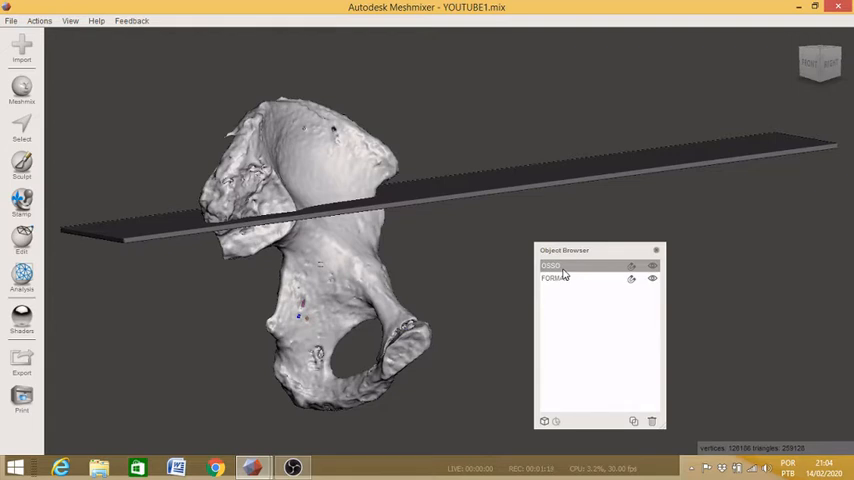
click(552, 280)
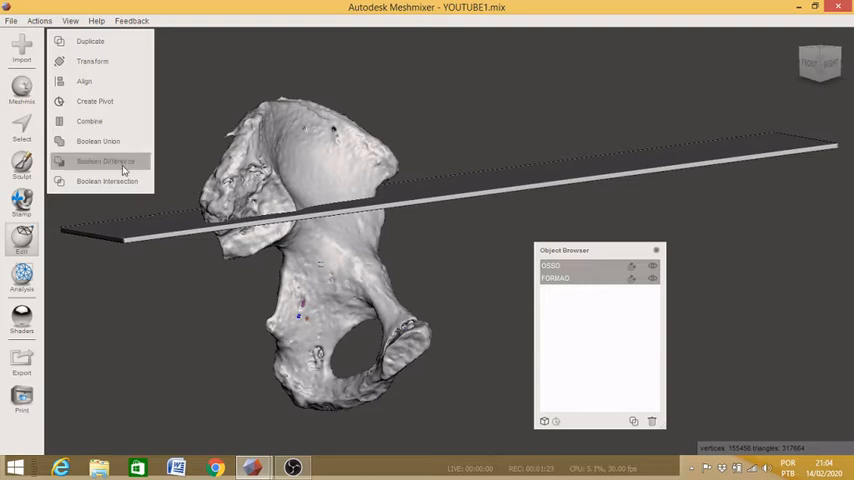
Step: Start a Boolean Difference preview subtracting the chisel from the pelvis
click(104, 160)
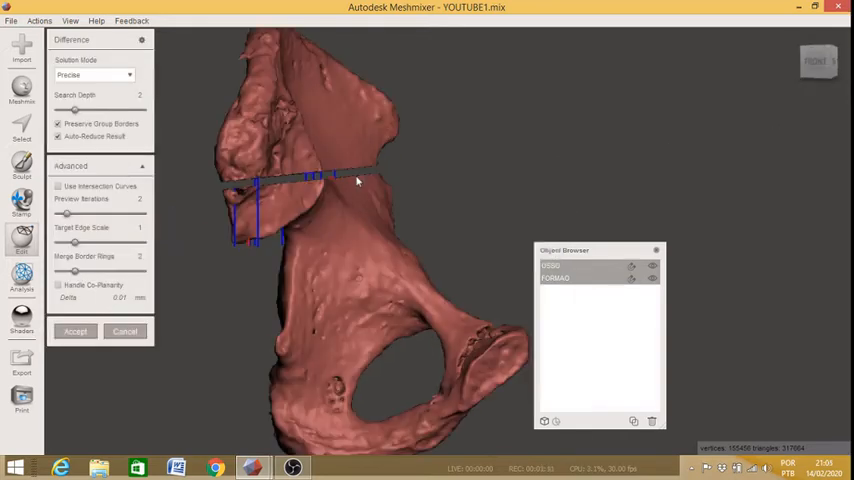
mouse_move(410, 228)
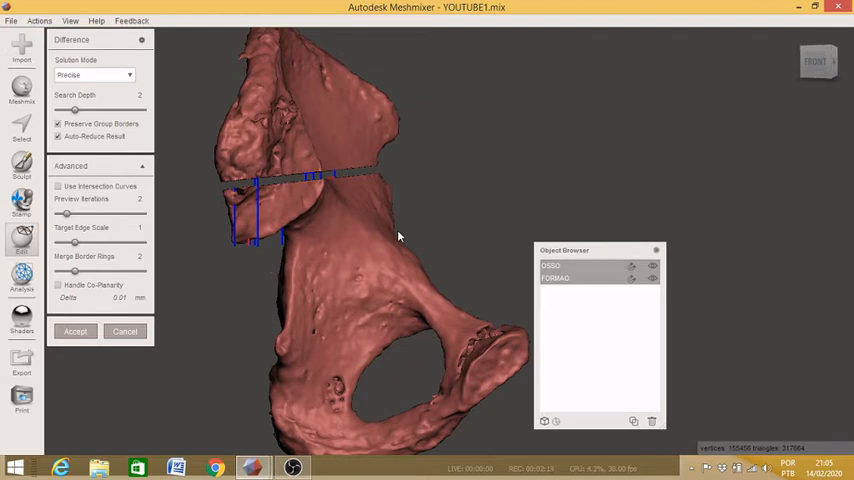
mouse_move(362, 190)
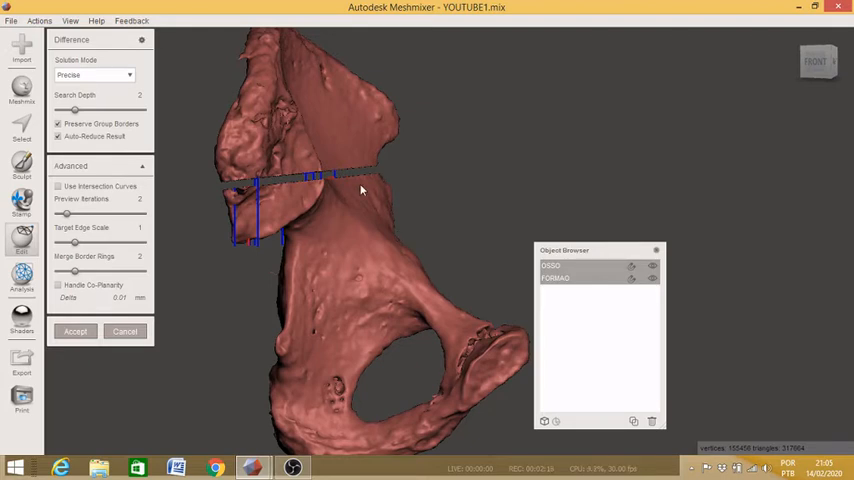
mouse_move(230, 204)
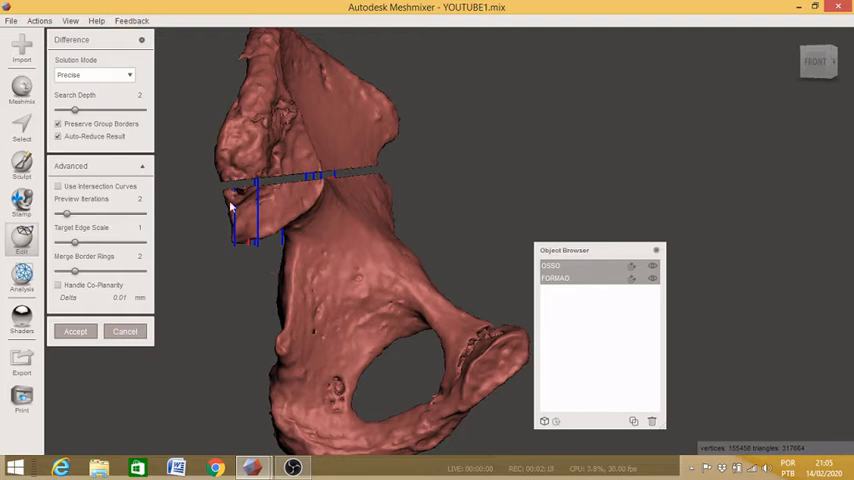
mouse_move(360, 176)
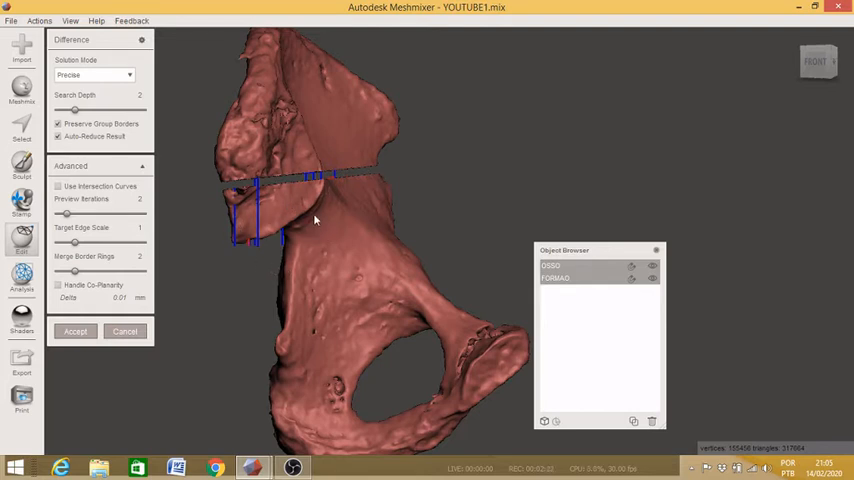
mouse_move(84, 336)
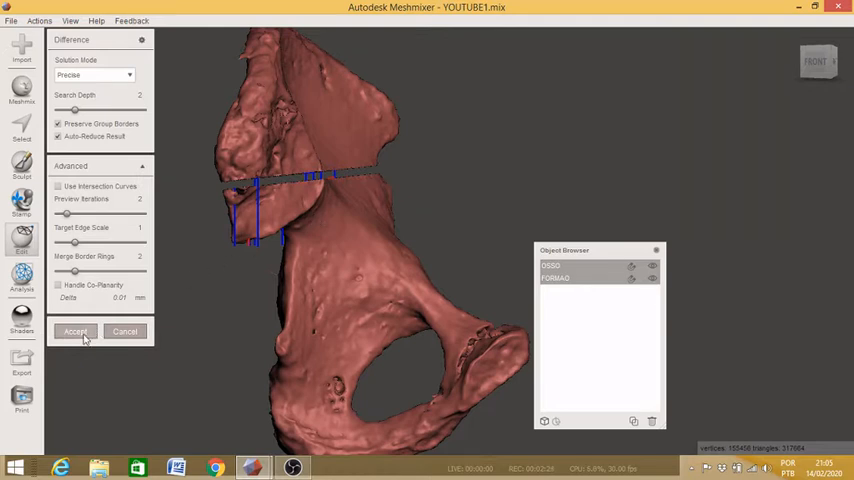
Step: Accept the boolean cut, which aborts with a fatal error, then view the pelvis see-through
click(76, 332)
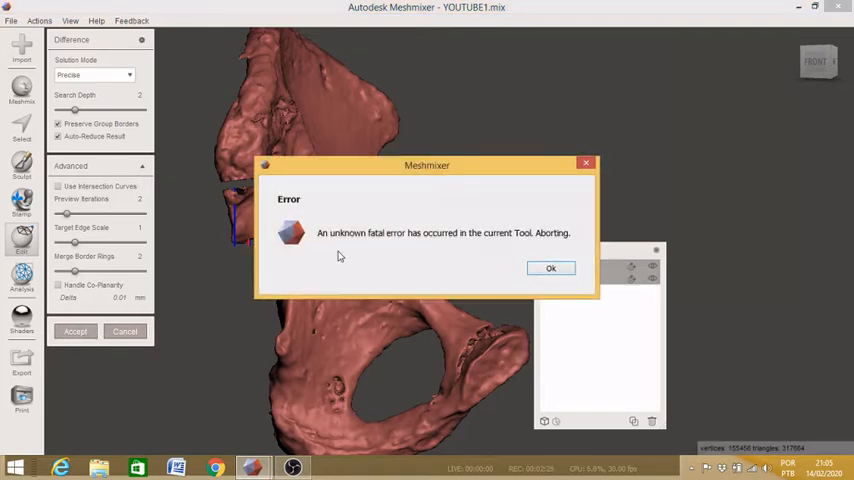
mouse_move(392, 244)
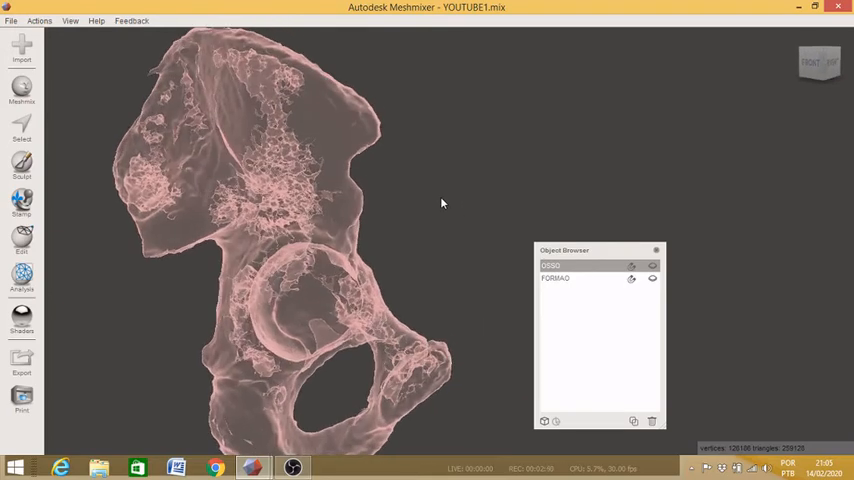
drag(442, 204, 398, 236)
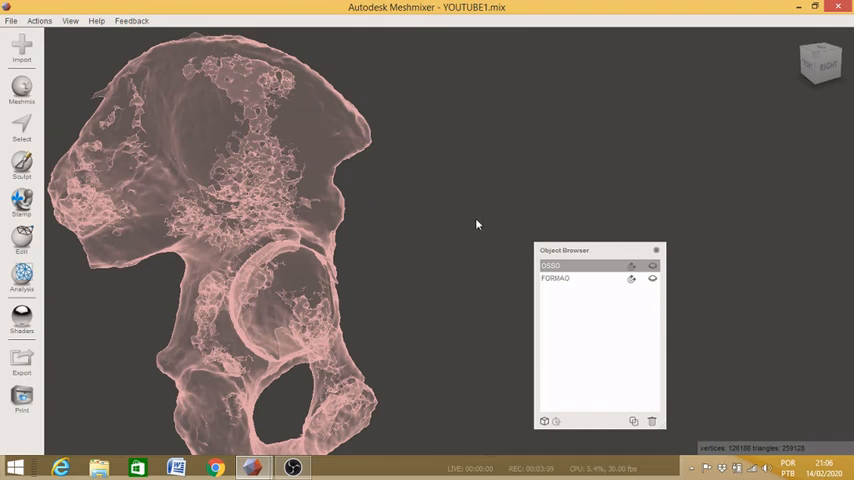
mouse_move(390, 230)
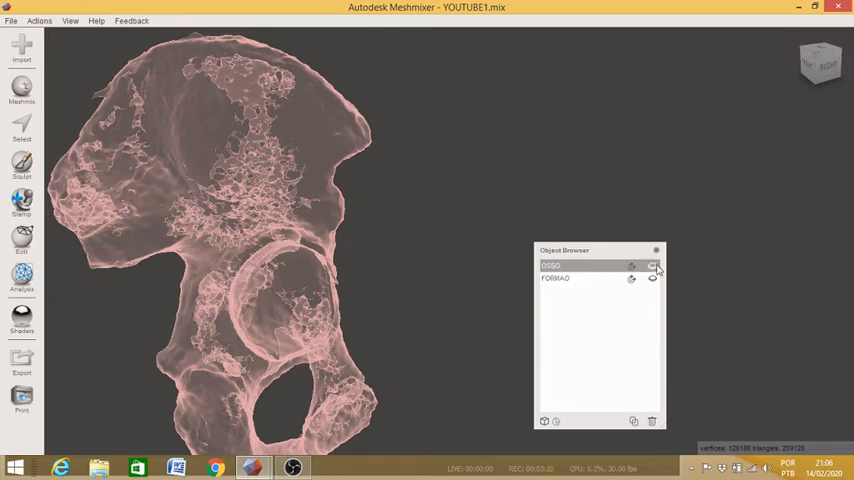
Step: Brush-select a small patch on the solid pelvis surface and bring up the Modify selection options
click(652, 266)
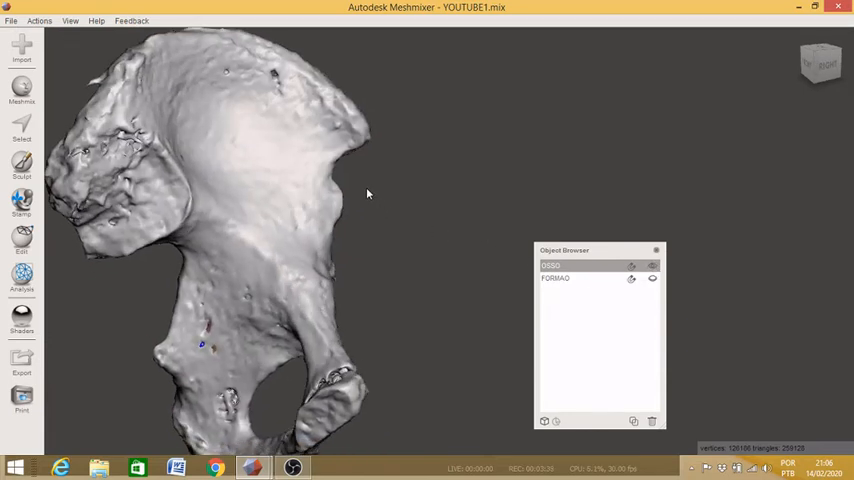
mouse_move(276, 176)
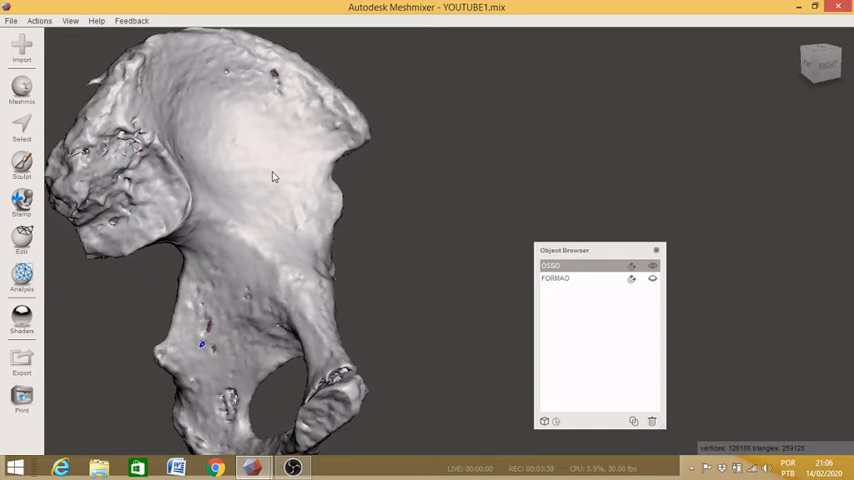
click(20, 128)
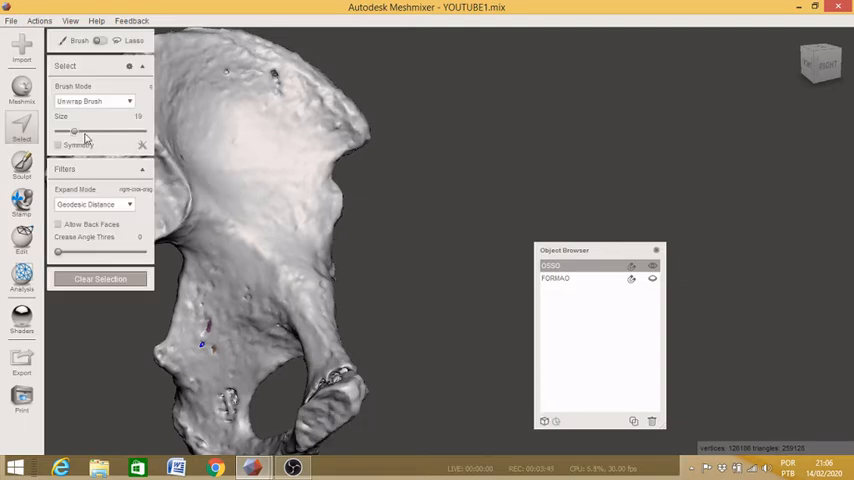
click(242, 162)
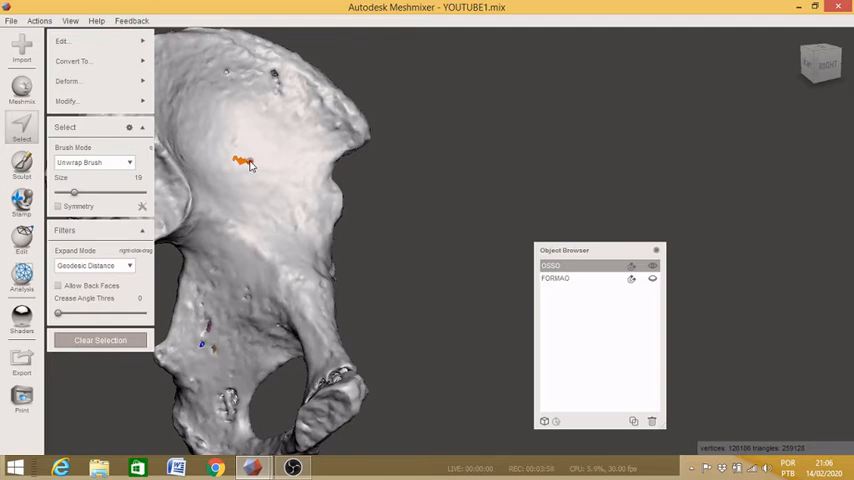
click(68, 100)
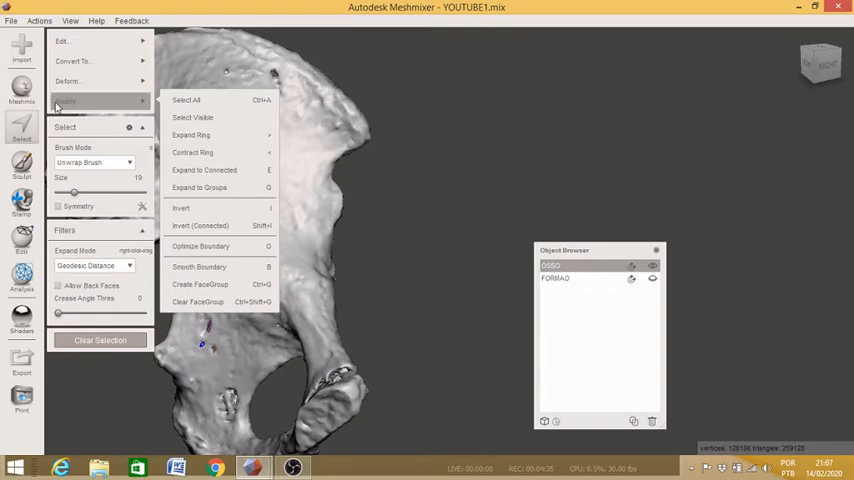
mouse_move(200, 118)
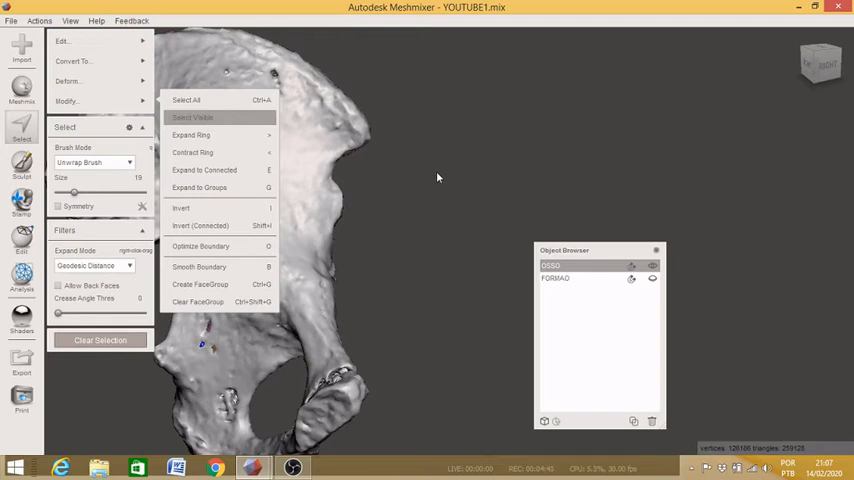
Step: Select All faces, then Select Visible from several viewpoints while rotating around the bone
click(192, 116)
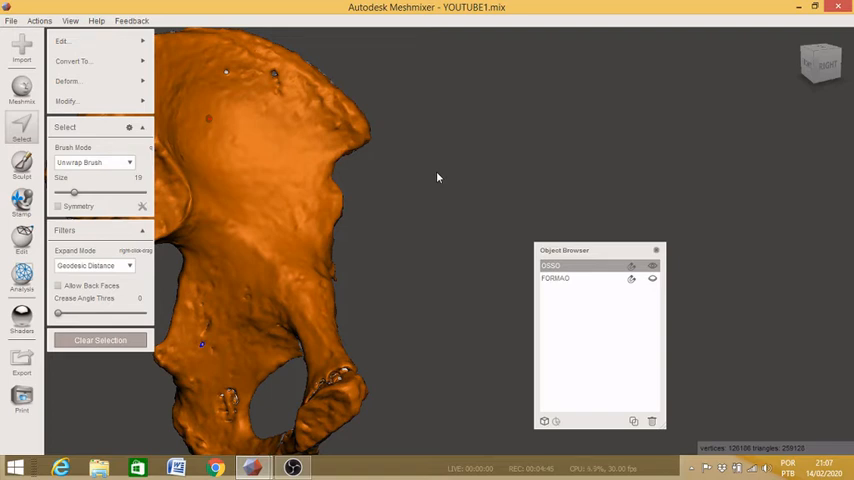
mouse_move(386, 192)
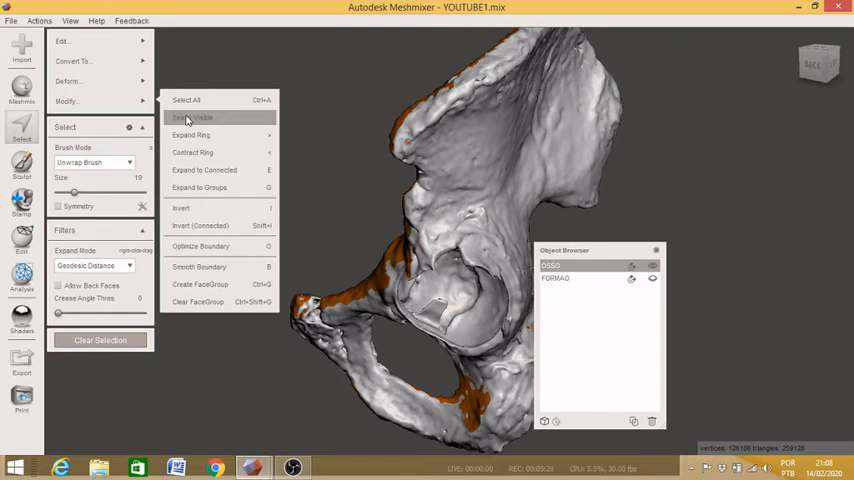
click(190, 118)
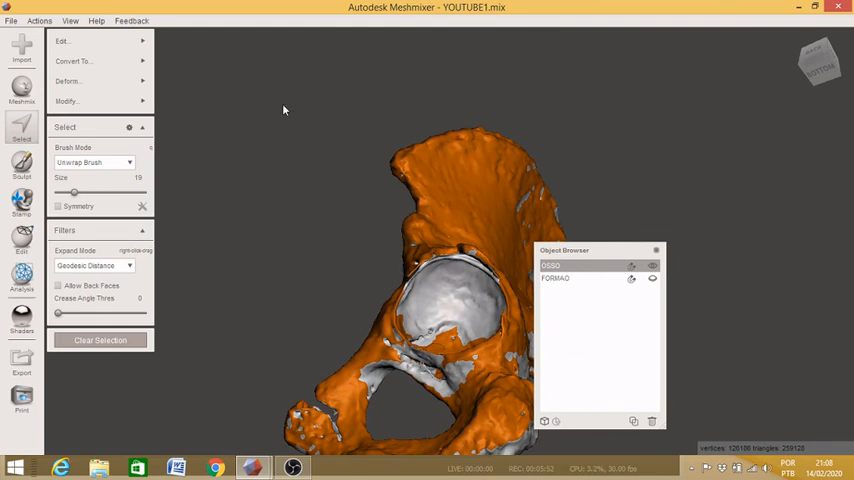
click(64, 40)
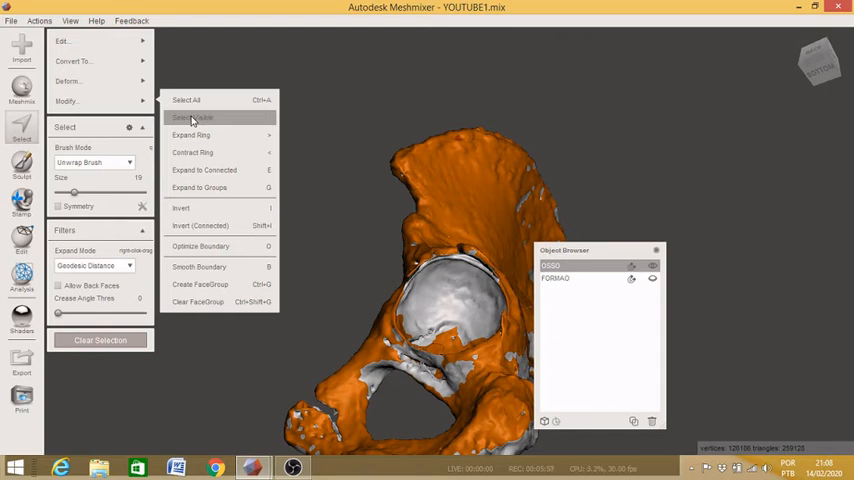
click(192, 116)
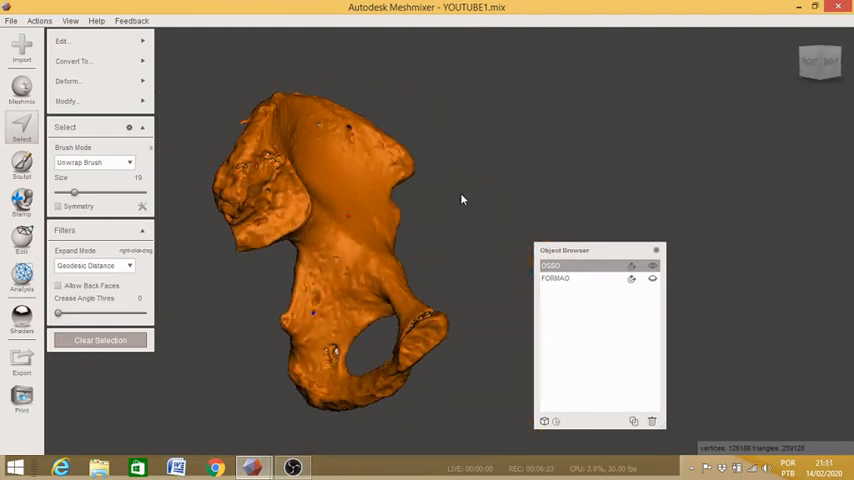
drag(460, 200, 324, 344)
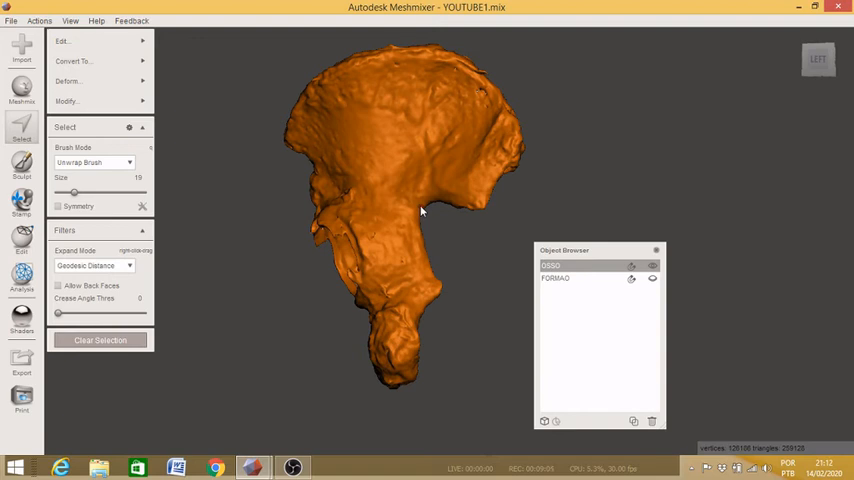
Step: Reopen the Modify options to invert the selection toward the hidden internal geometry
click(68, 100)
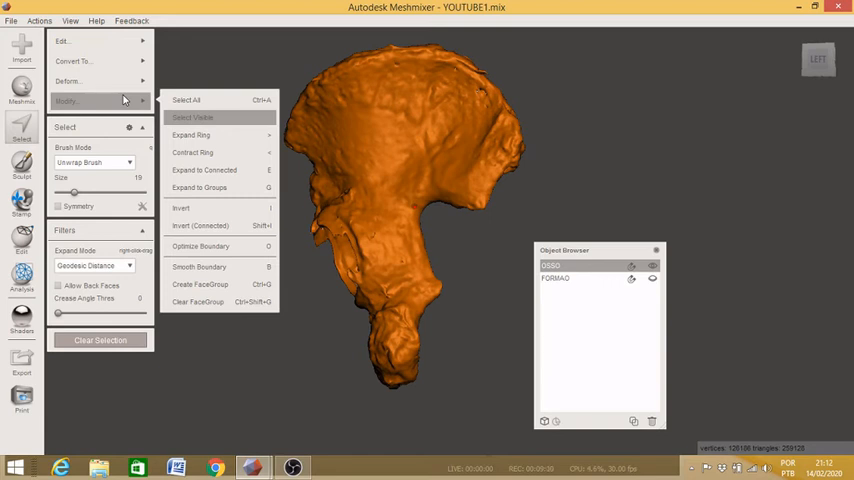
mouse_move(148, 130)
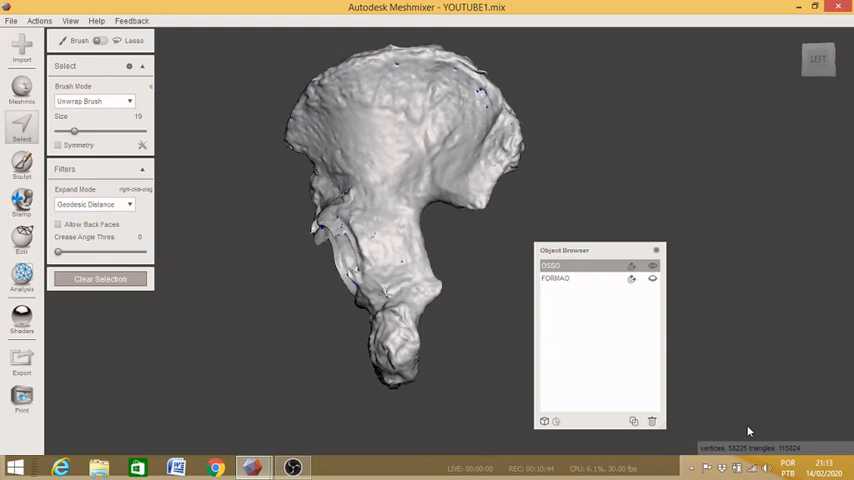
mouse_move(724, 444)
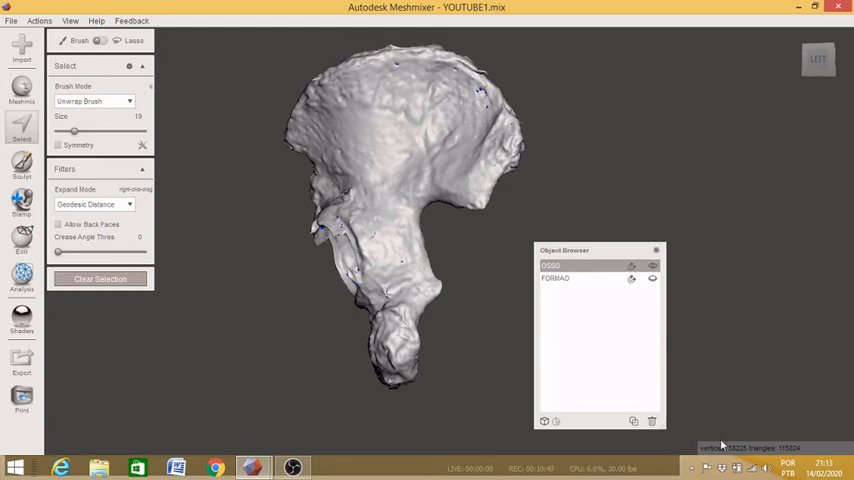
mouse_move(736, 436)
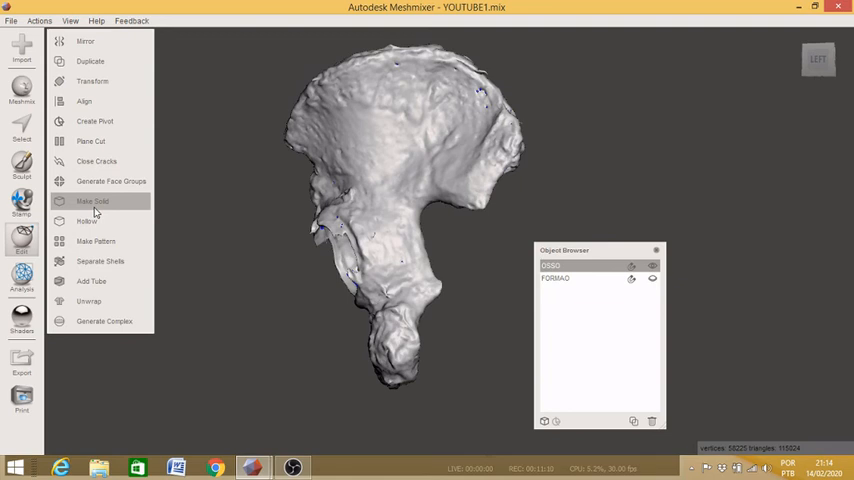
Step: Run Make Solid to regenerate the pelvis shell as a new solid object
click(92, 200)
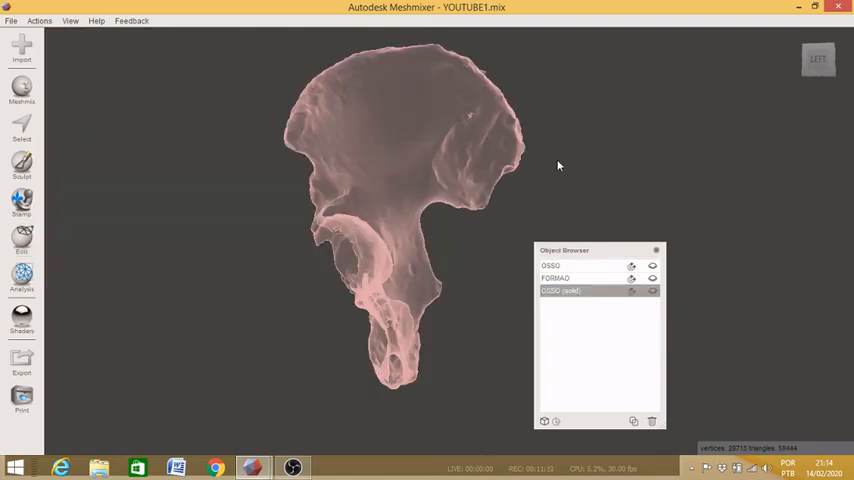
mouse_move(670, 278)
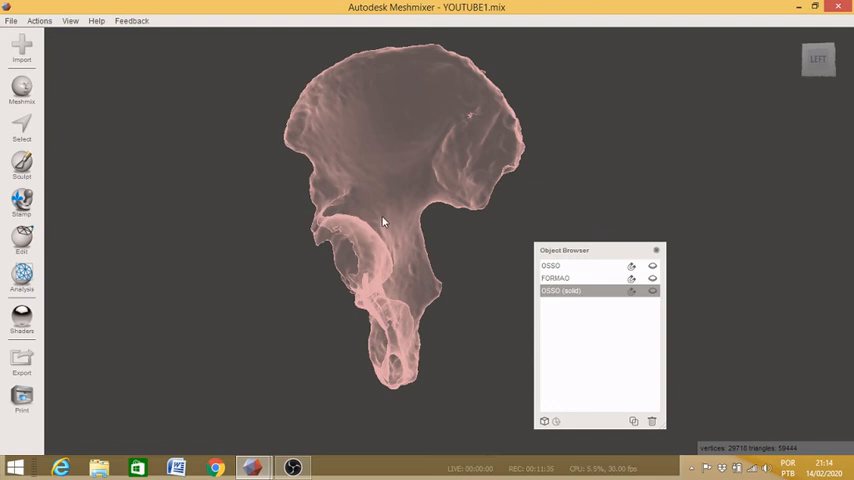
mouse_move(382, 228)
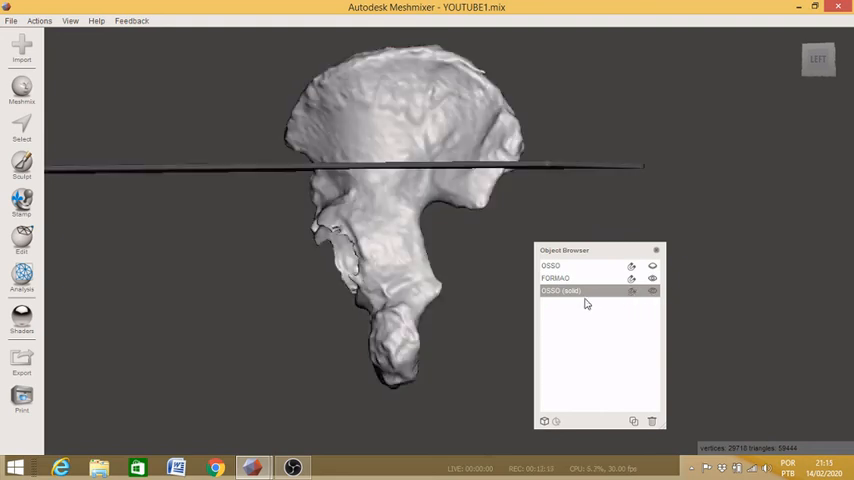
mouse_move(584, 294)
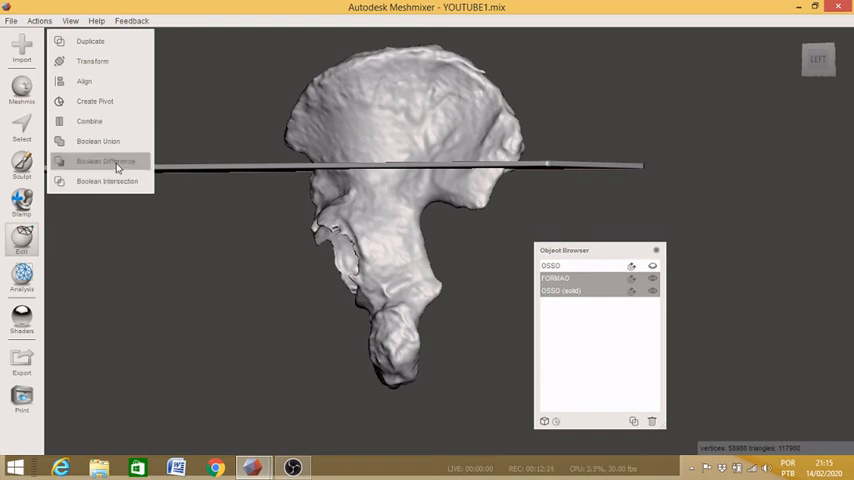
Step: Apply Boolean Difference between the solid pelvis and the chisel, accepting the cut groove
click(106, 160)
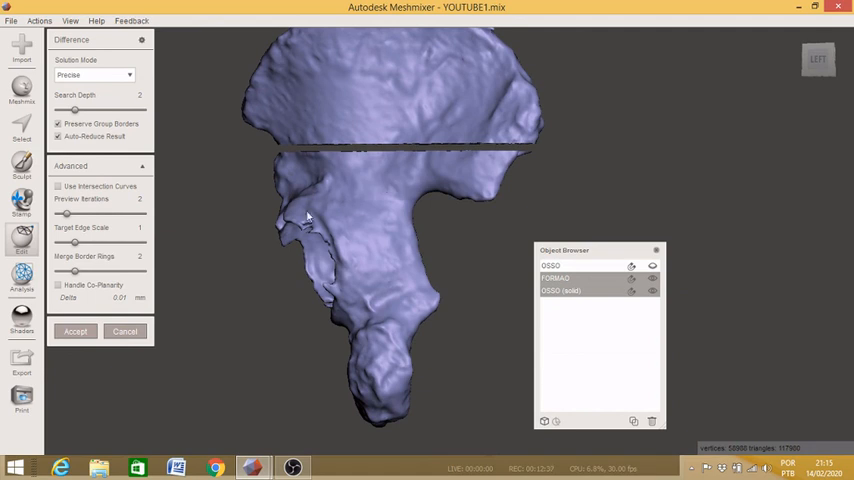
click(76, 332)
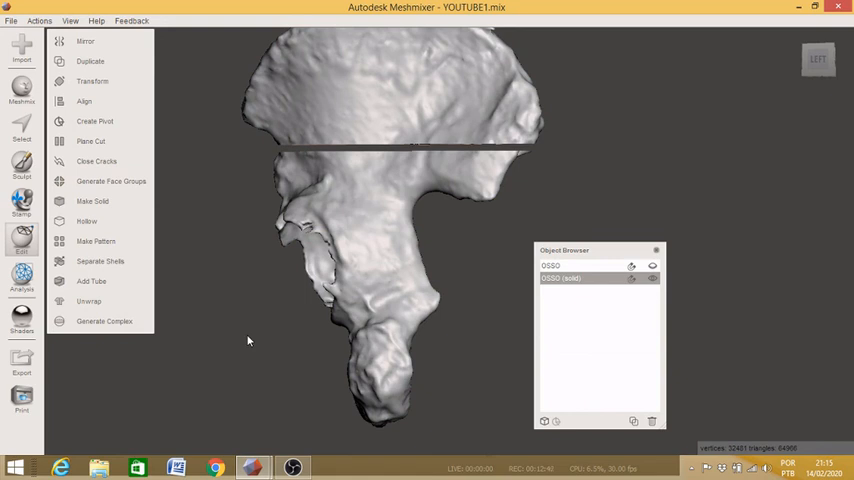
mouse_move(220, 296)
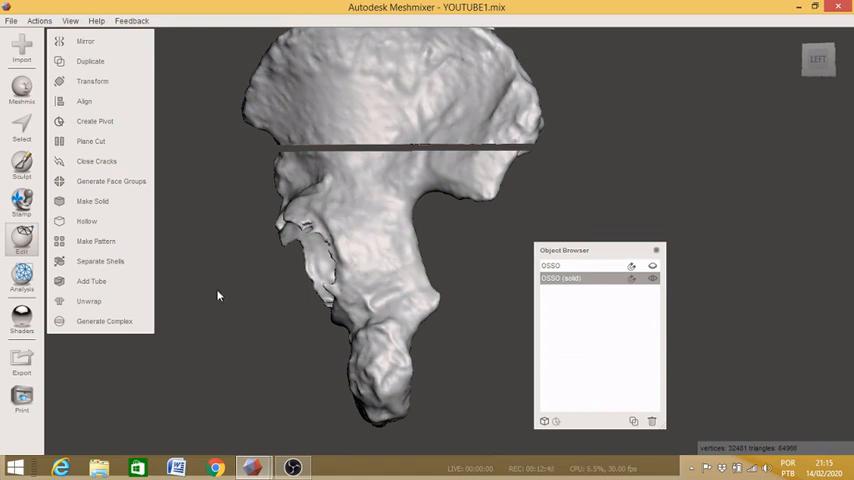